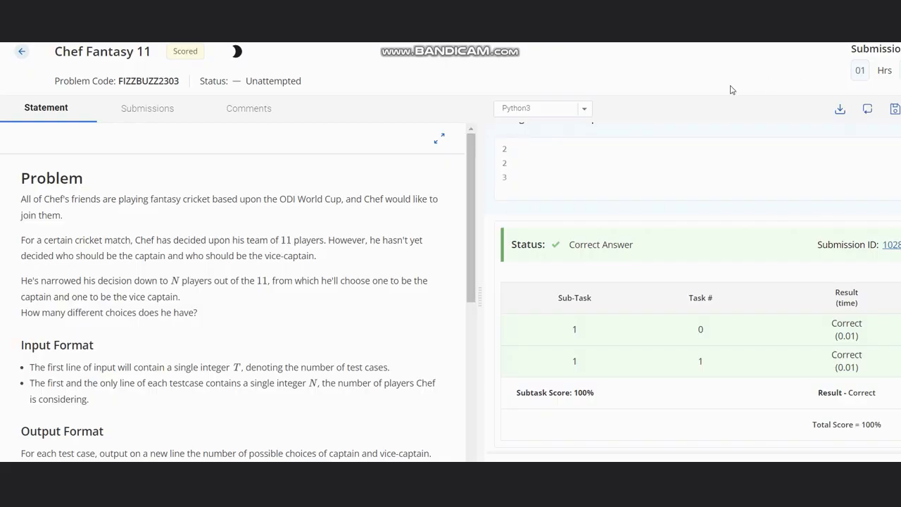
pyautogui.moveTo(492, 91)
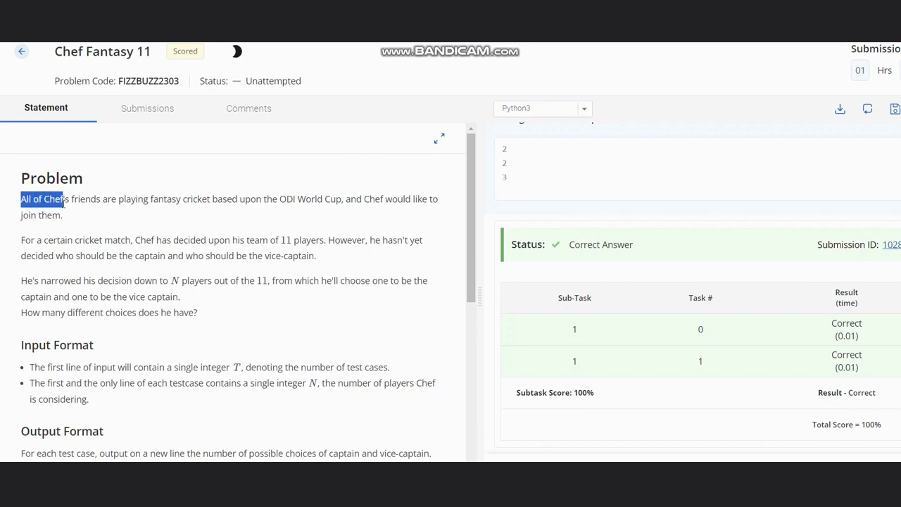
# - Highlight the statement sentences about the 11-player team, choosing N players and a captain
pyautogui.moveTo(64, 198); pyautogui.dragTo(209, 199)
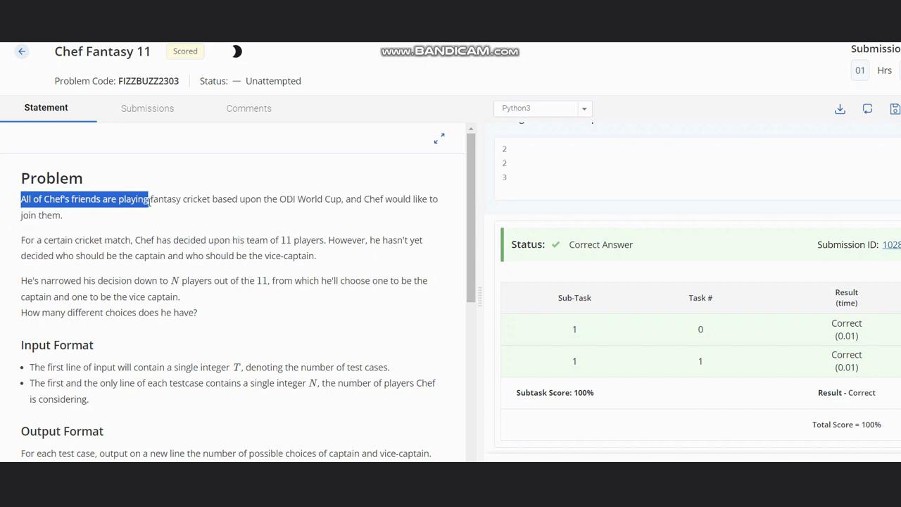
pyautogui.moveTo(146, 198); pyautogui.dragTo(61, 214)
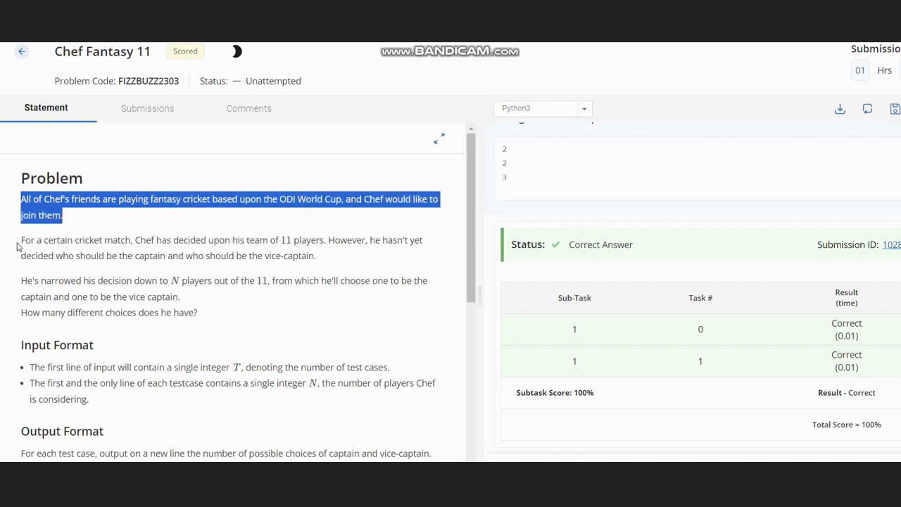
pyautogui.moveTo(20, 239); pyautogui.dragTo(233, 240)
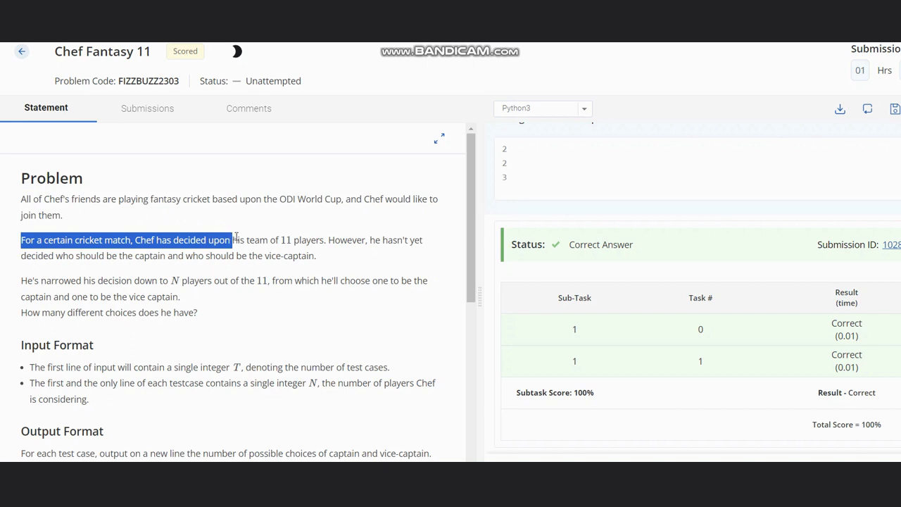
pyautogui.moveTo(232, 239); pyautogui.dragTo(331, 239)
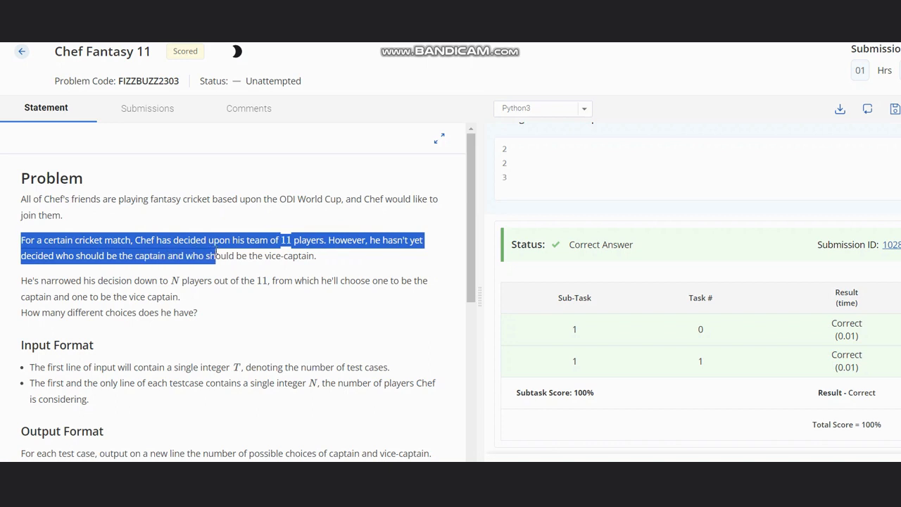
pyautogui.moveTo(218, 256); pyautogui.dragTo(316, 255)
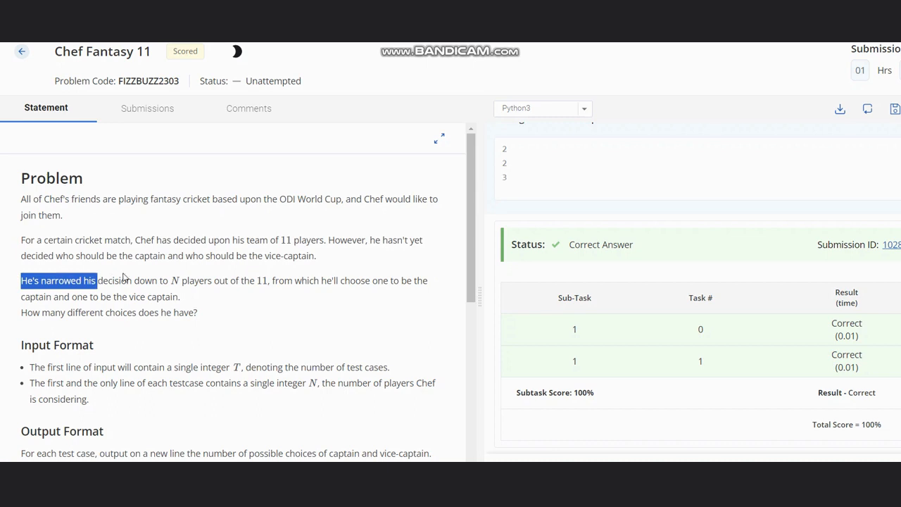
pyautogui.moveTo(98, 280); pyautogui.dragTo(271, 280)
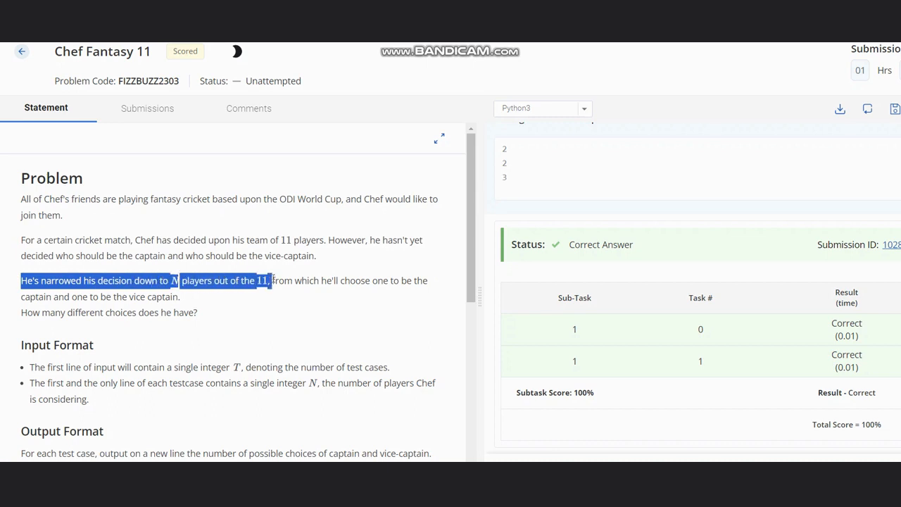
pyautogui.moveTo(270, 280); pyautogui.dragTo(397, 280)
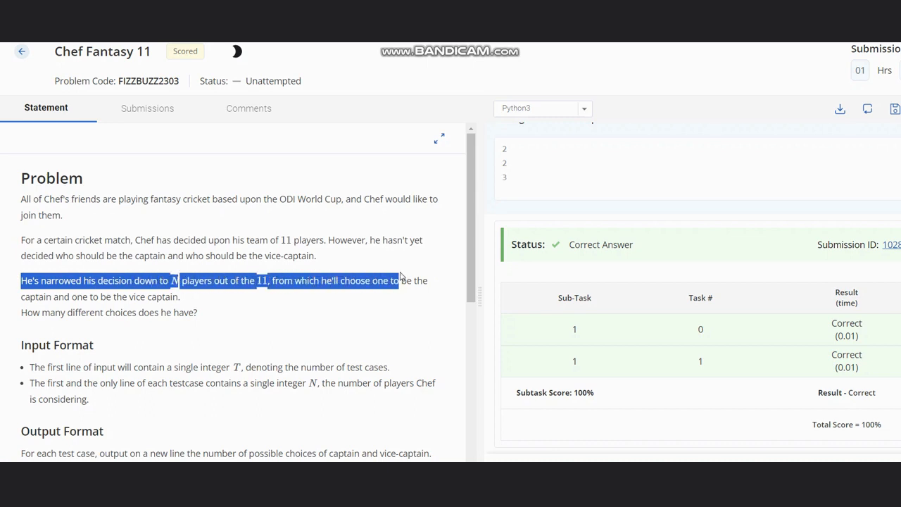
pyautogui.moveTo(398, 281); pyautogui.dragTo(106, 296)
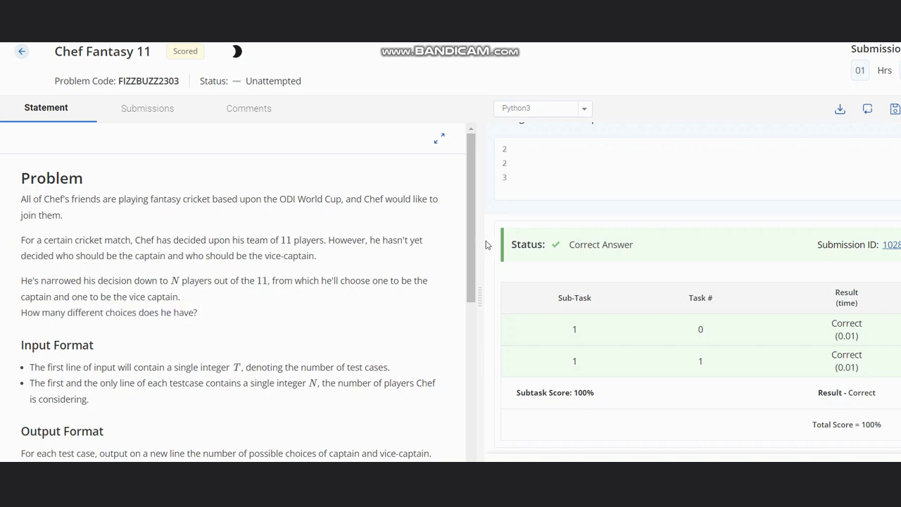
# - Scroll to Sample 1's explanation and highlight 'N = 2, there are only two possibilities'
pyautogui.scroll(-3)
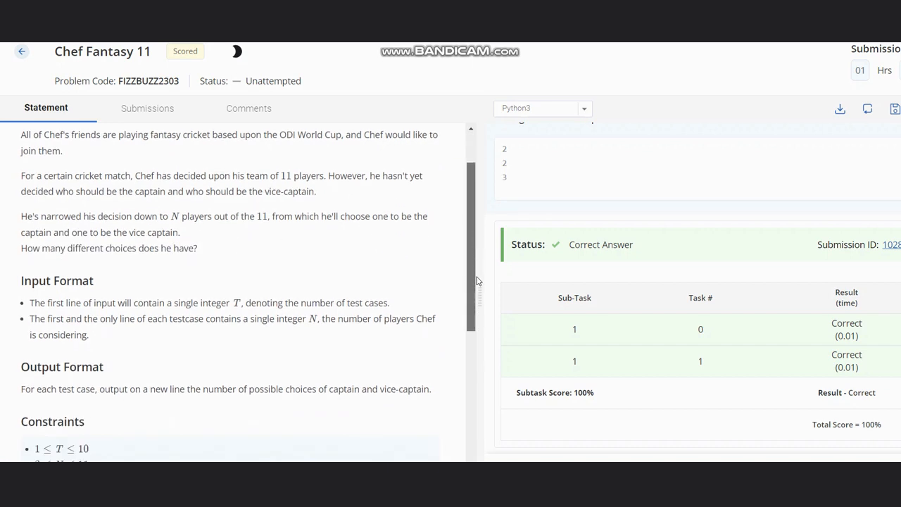
pyautogui.scroll(-3)
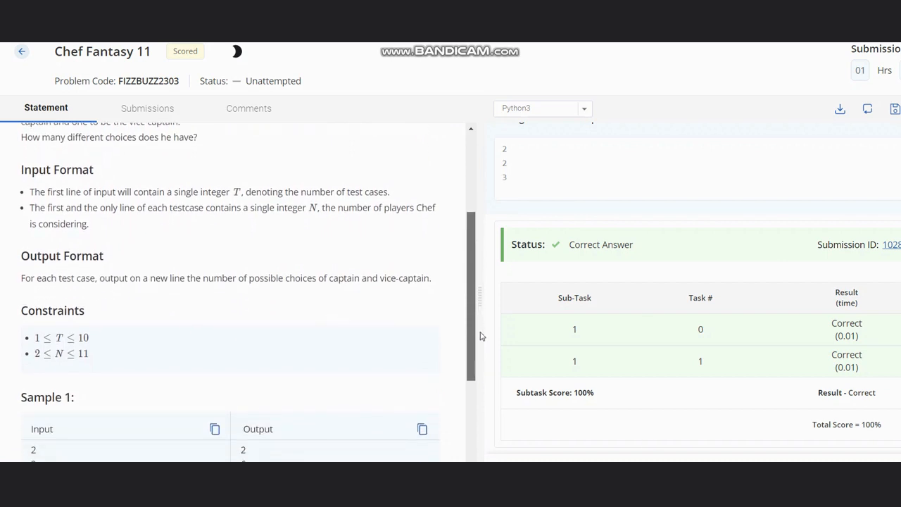
pyautogui.scroll(-3)
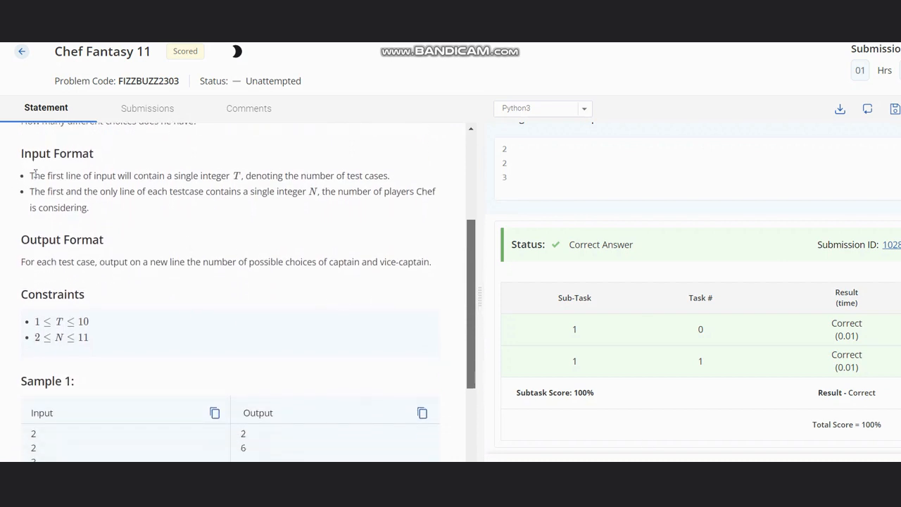
pyautogui.moveTo(30, 175); pyautogui.dragTo(306, 175)
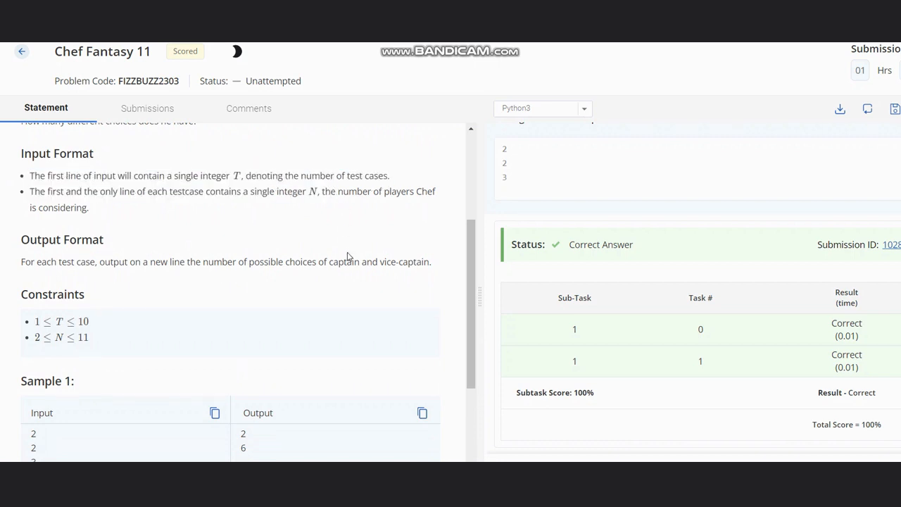
pyautogui.moveTo(475, 252)
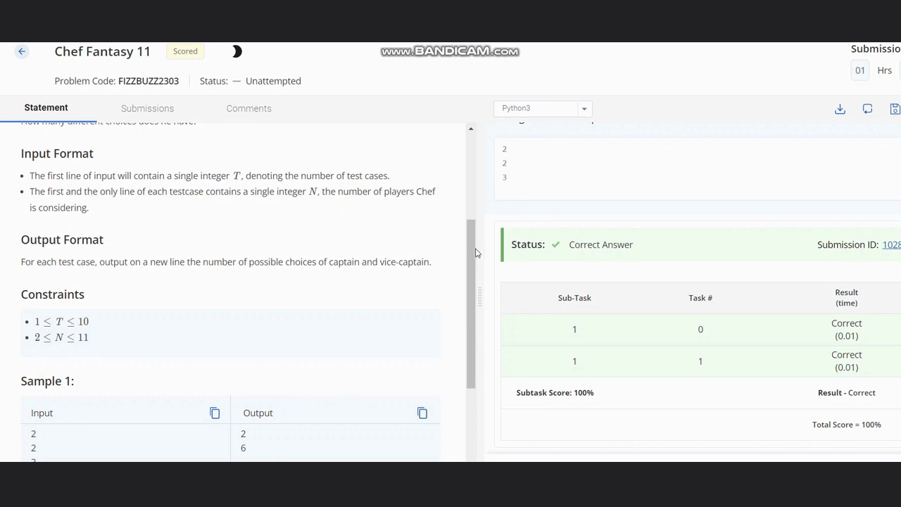
pyautogui.scroll(-3)
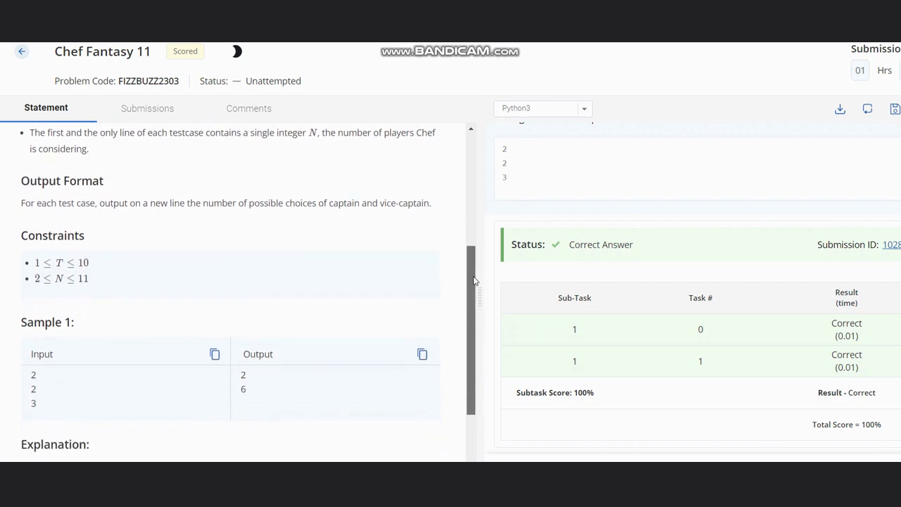
pyautogui.scroll(-3)
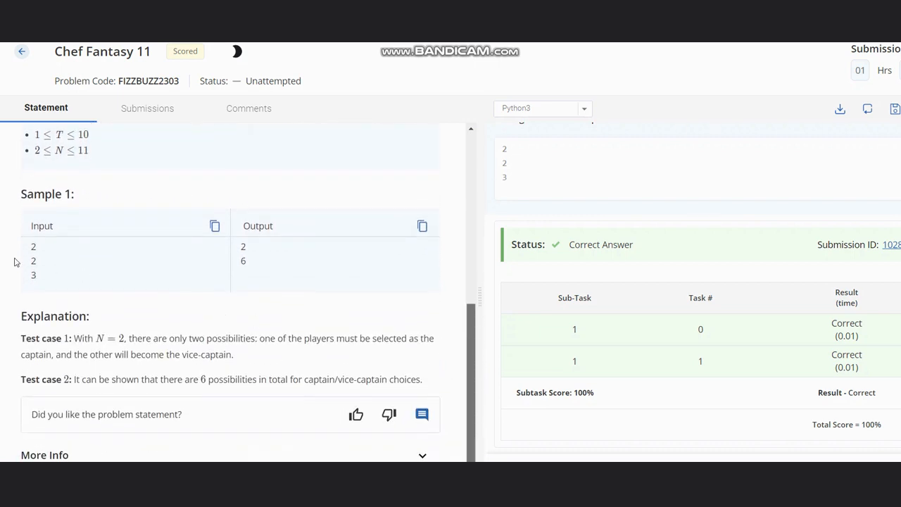
pyautogui.doubleClick(33, 261)
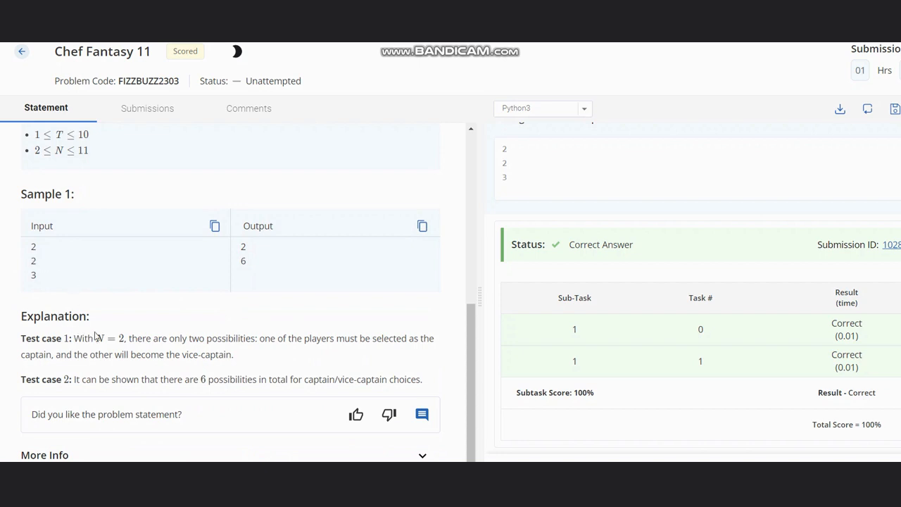
pyautogui.moveTo(96, 337); pyautogui.dragTo(236, 338)
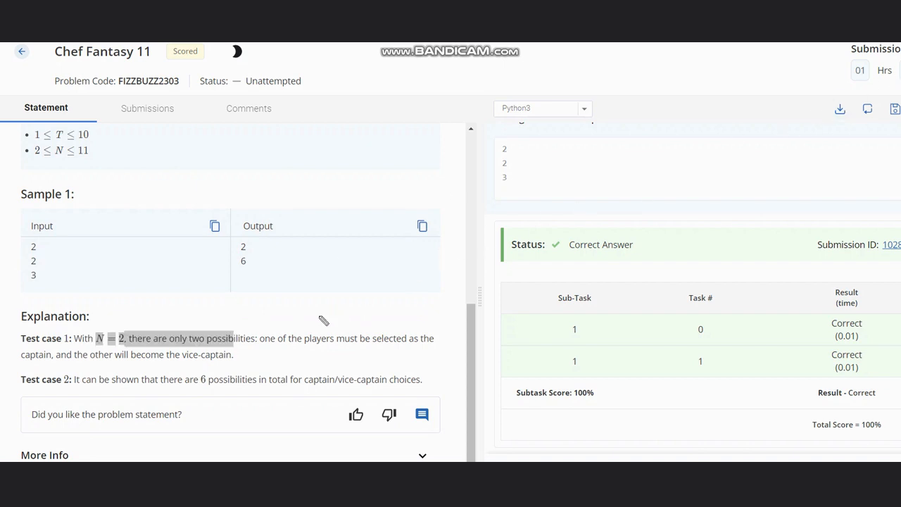
pyautogui.moveTo(301, 185)
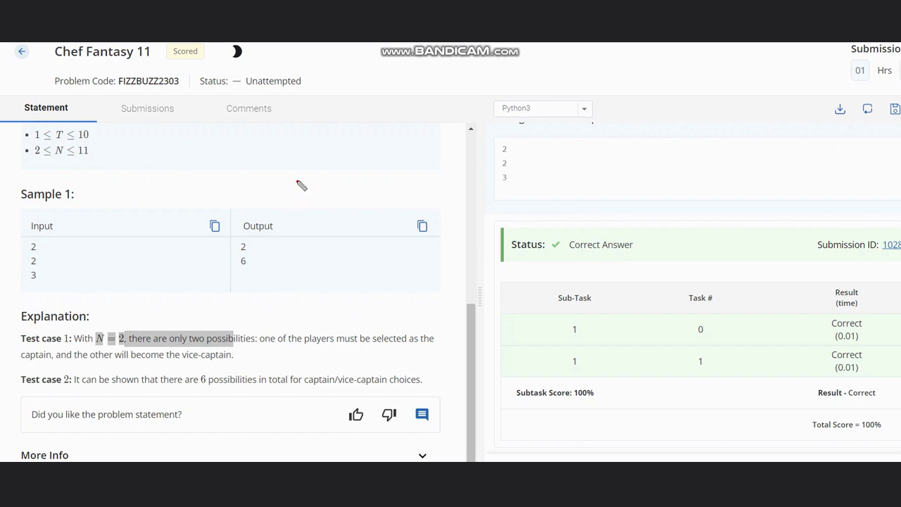
# - Hand-write C and VC captain/vice-captain pairings in red over the sample table and explanation
pyautogui.moveTo(307, 180); pyautogui.dragTo(289, 207)
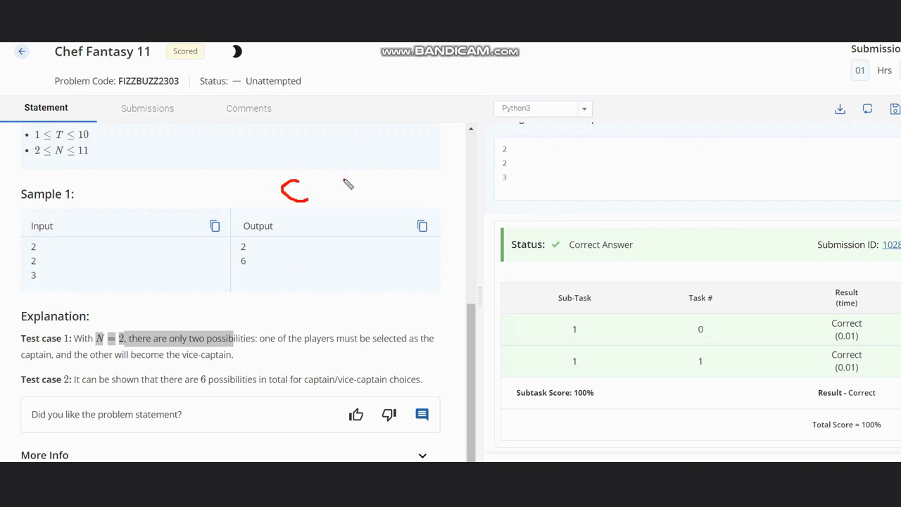
pyautogui.moveTo(345, 183); pyautogui.dragTo(384, 204)
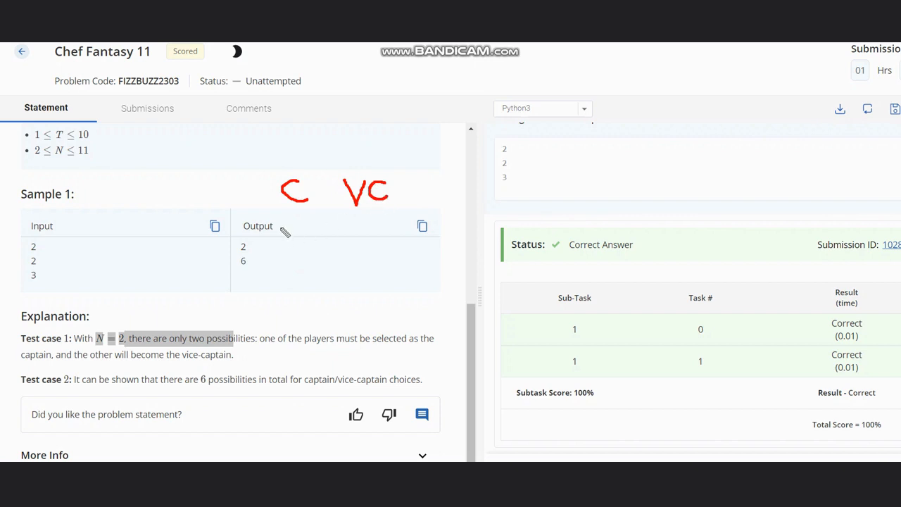
pyautogui.moveTo(282, 225)
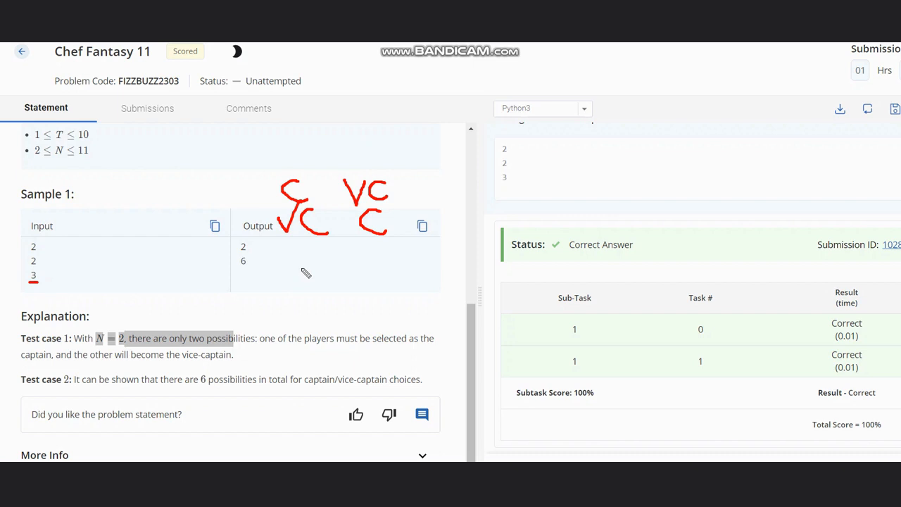
pyautogui.moveTo(248, 273)
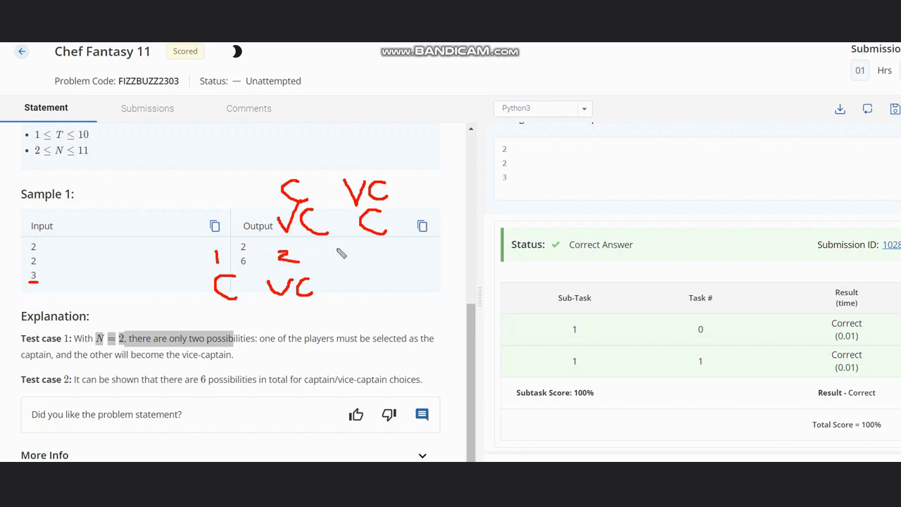
pyautogui.moveTo(341, 250); pyautogui.dragTo(348, 263)
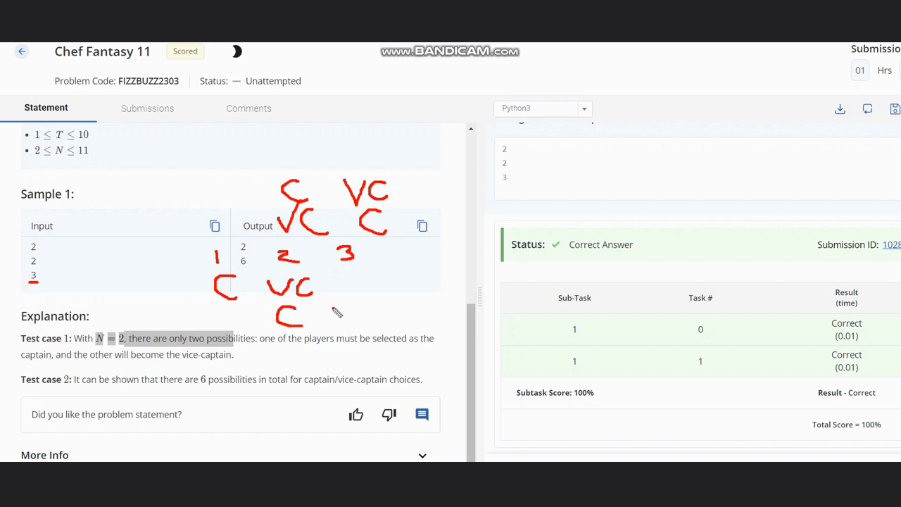
pyautogui.moveTo(331, 323); pyautogui.dragTo(377, 310)
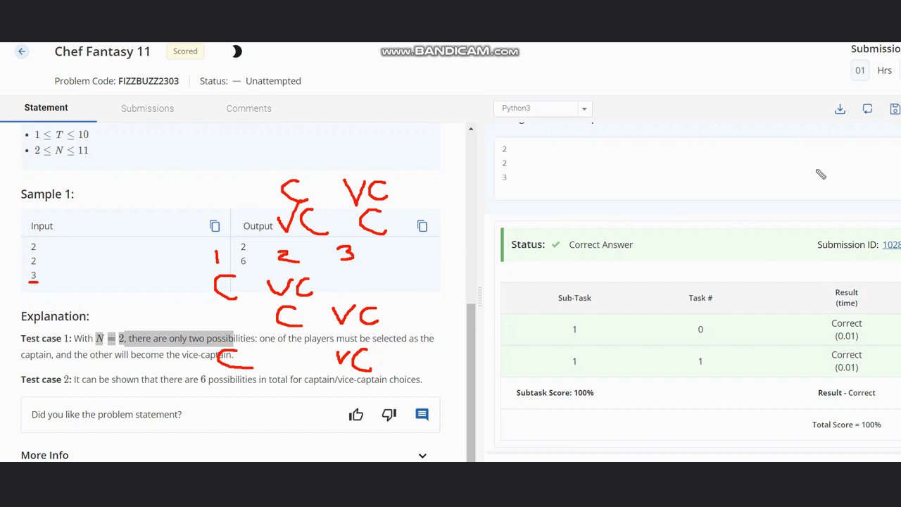
pyautogui.moveTo(129, 179)
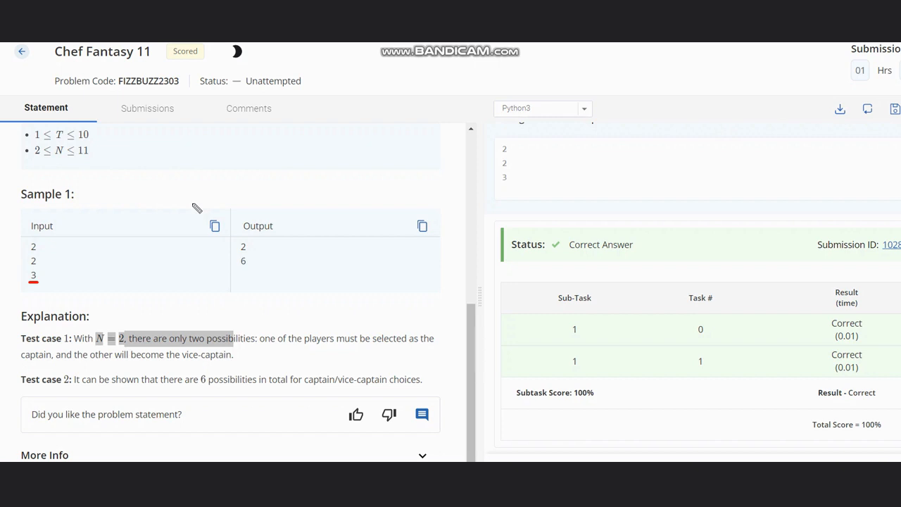
pyautogui.moveTo(7, 288)
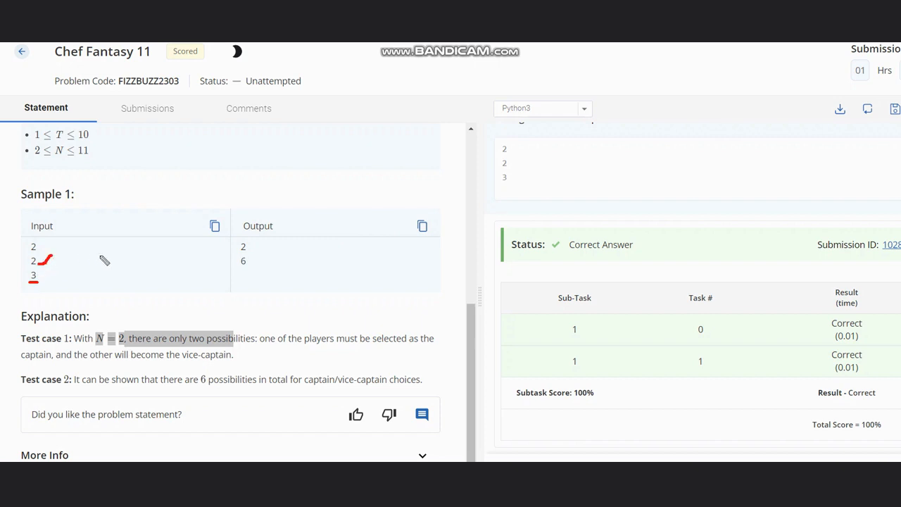
pyautogui.moveTo(152, 180)
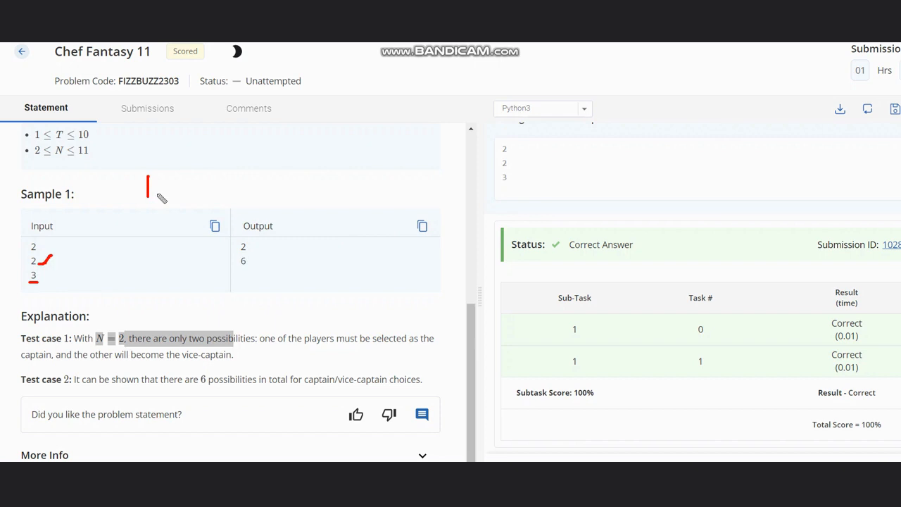
pyautogui.moveTo(173, 189)
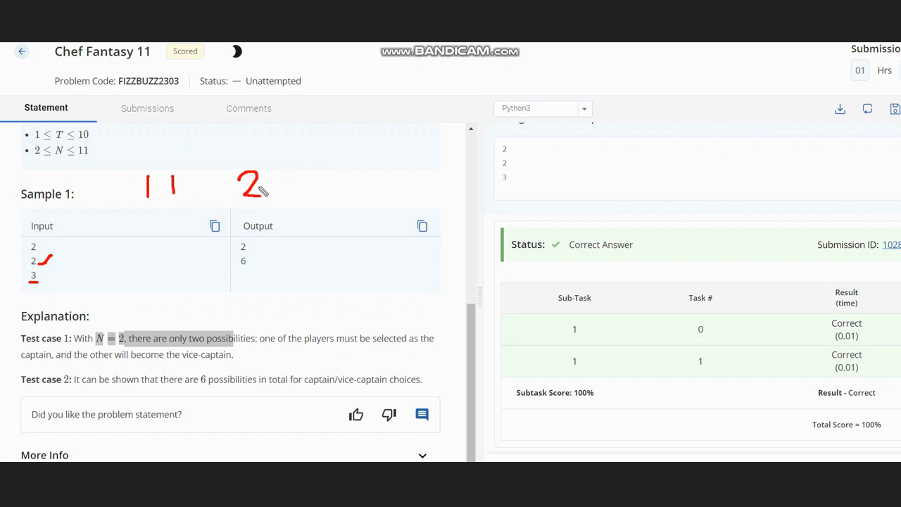
# - Write 2×1 beside the 11 and tick sample output 2 as matching
pyautogui.moveTo(315, 158); pyautogui.dragTo(314, 141)
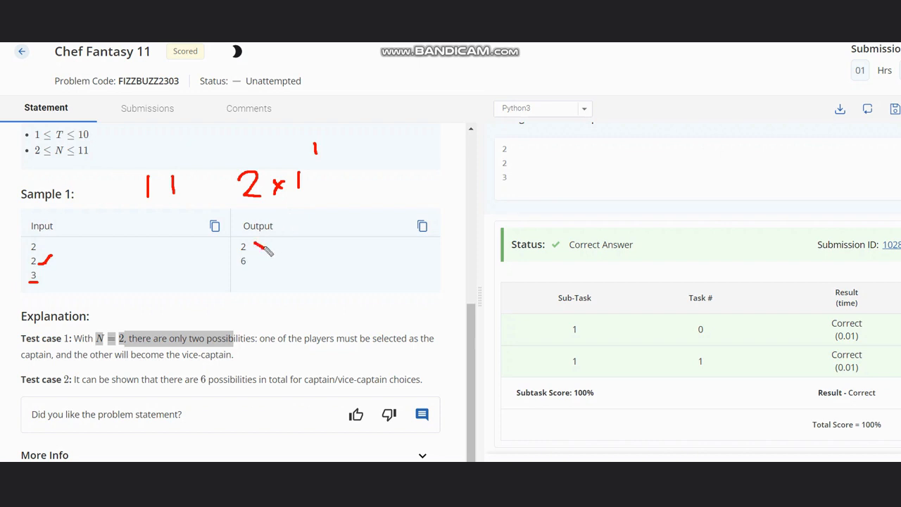
pyautogui.moveTo(261, 253); pyautogui.dragTo(316, 215)
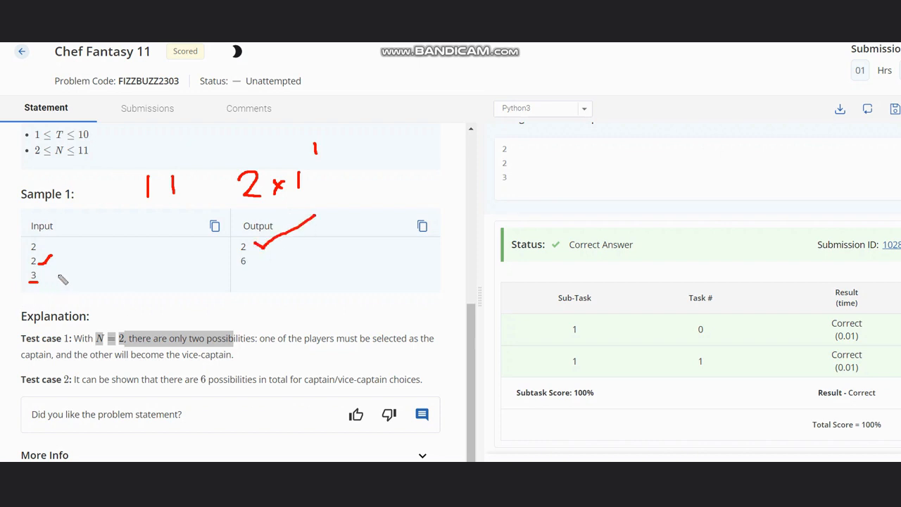
pyautogui.moveTo(50, 280)
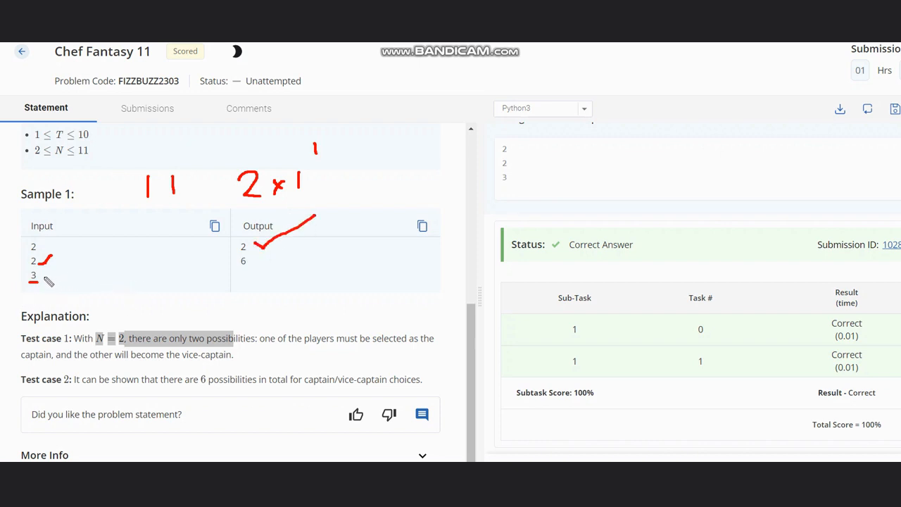
pyautogui.moveTo(127, 275)
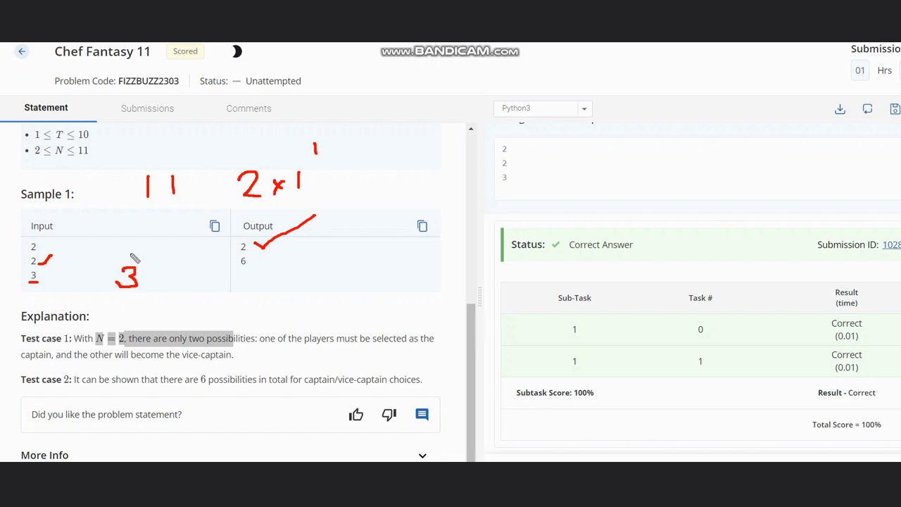
pyautogui.moveTo(171, 304)
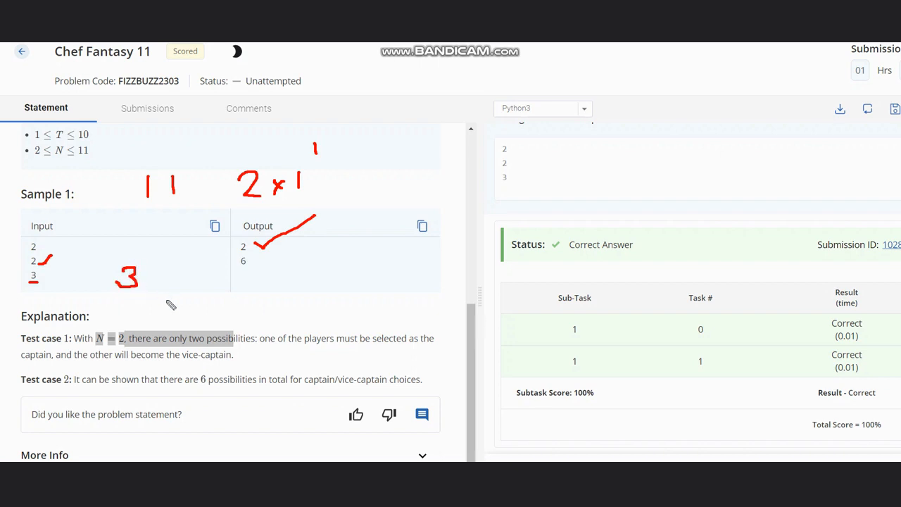
pyautogui.moveTo(137, 250)
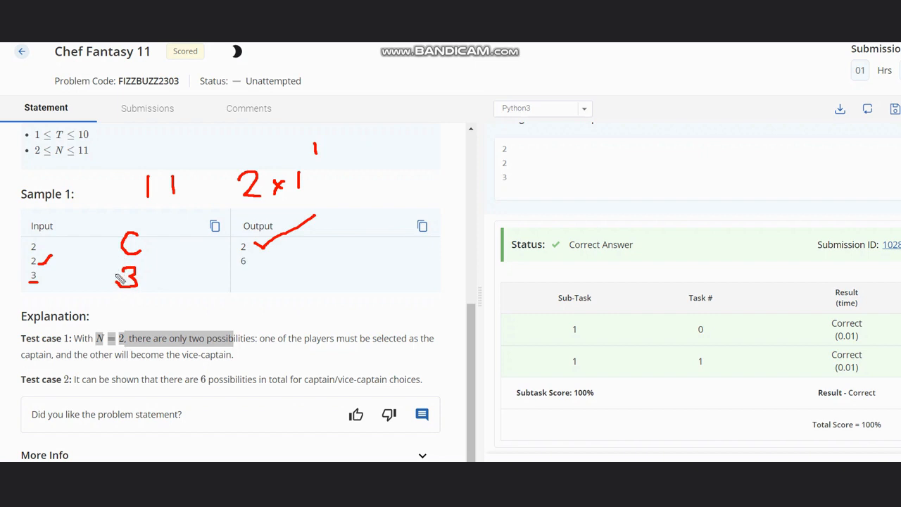
pyautogui.moveTo(162, 273)
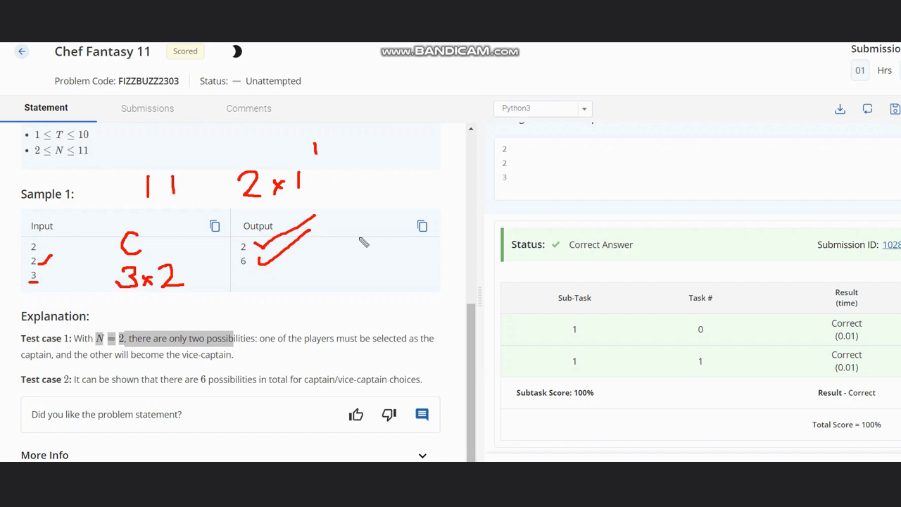
pyautogui.moveTo(362, 241)
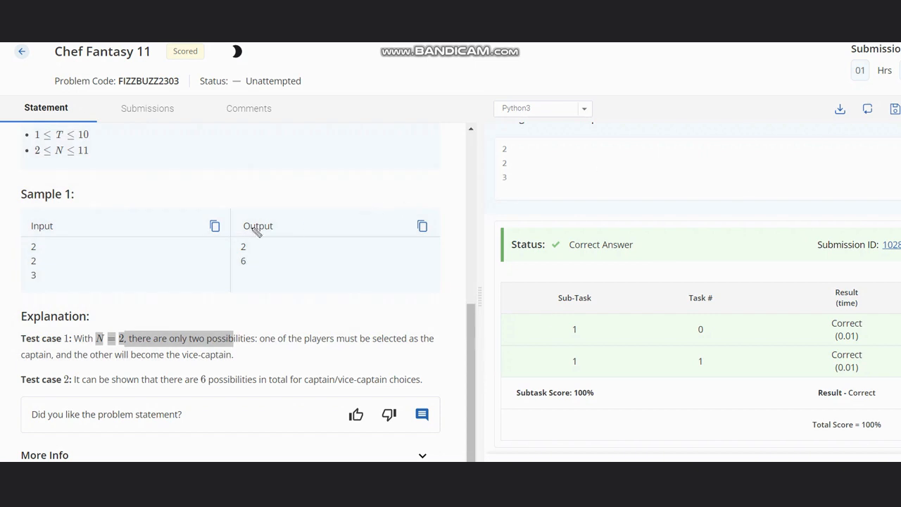
pyautogui.moveTo(137, 184)
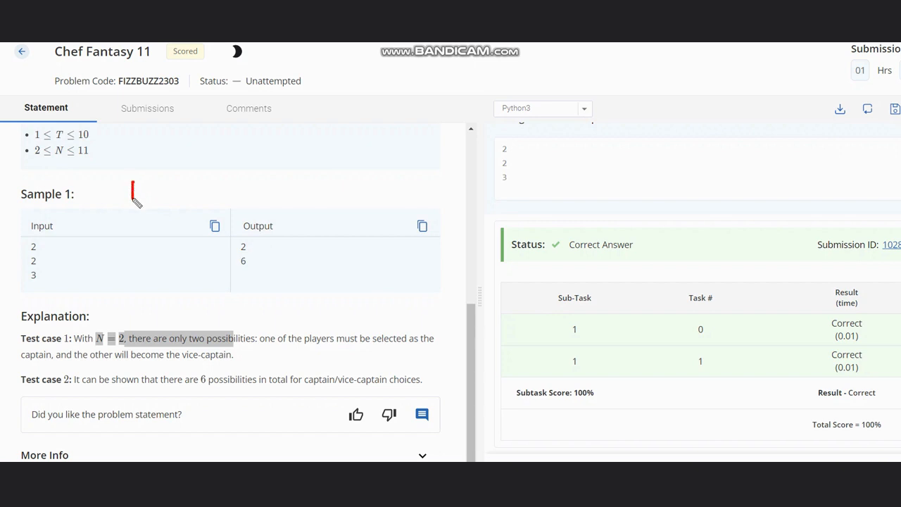
pyautogui.moveTo(148, 187)
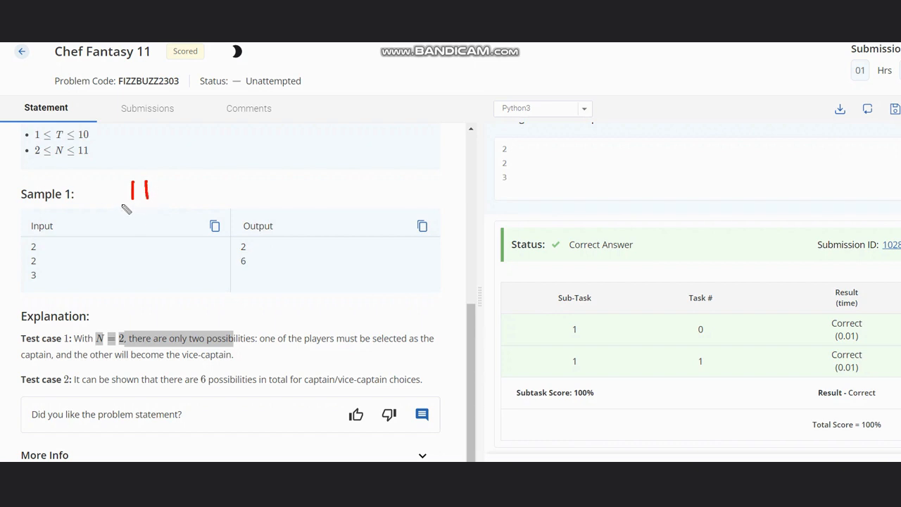
pyautogui.moveTo(164, 194)
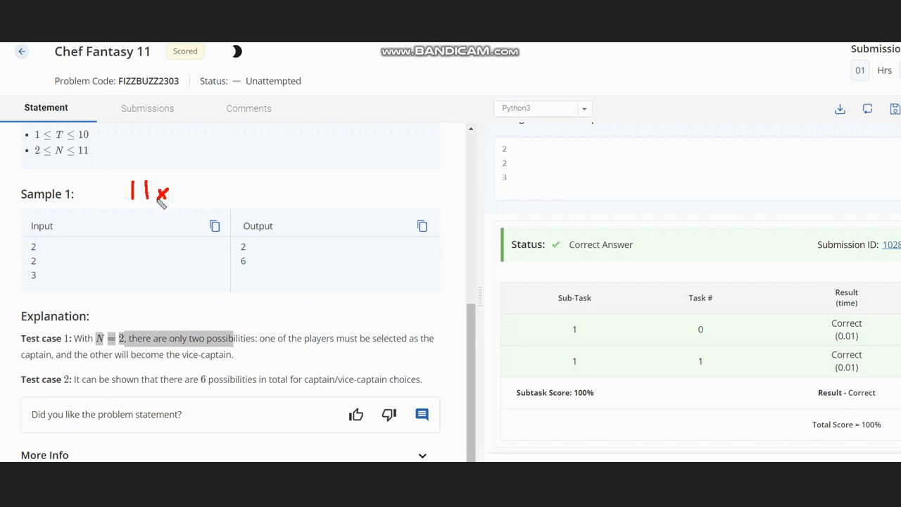
pyautogui.moveTo(185, 181)
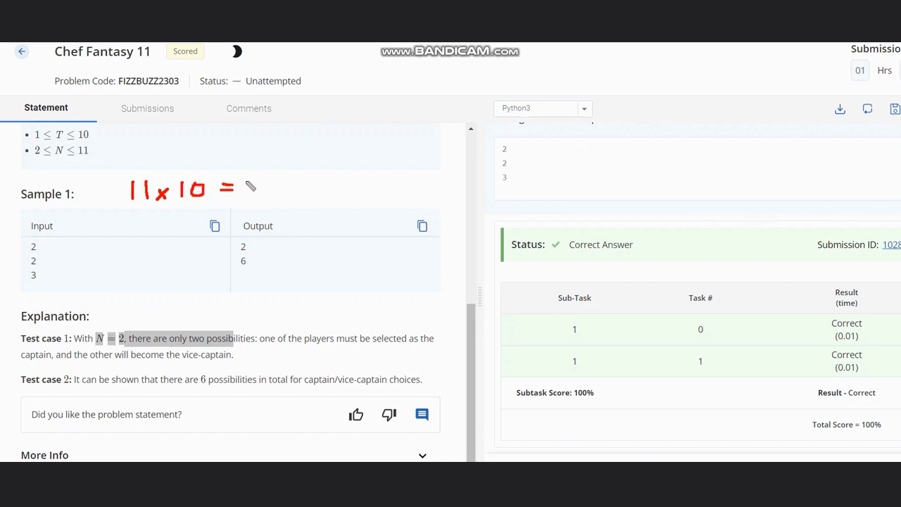
# - Write 110 as the 11-player result and N×(N−1) below the sample table
pyautogui.moveTo(252, 176); pyautogui.dragTo(271, 201)
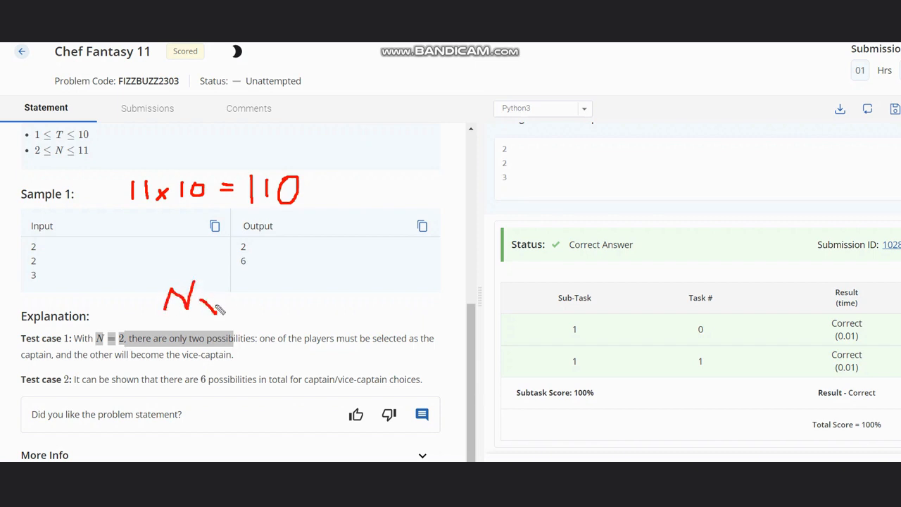
pyautogui.moveTo(225, 314); pyautogui.dragTo(246, 289)
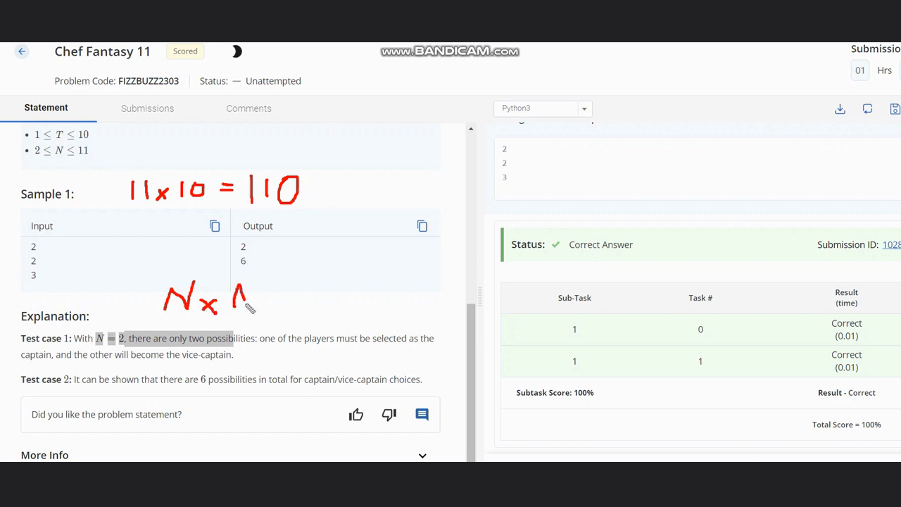
pyautogui.moveTo(243, 285); pyautogui.dragTo(285, 302)
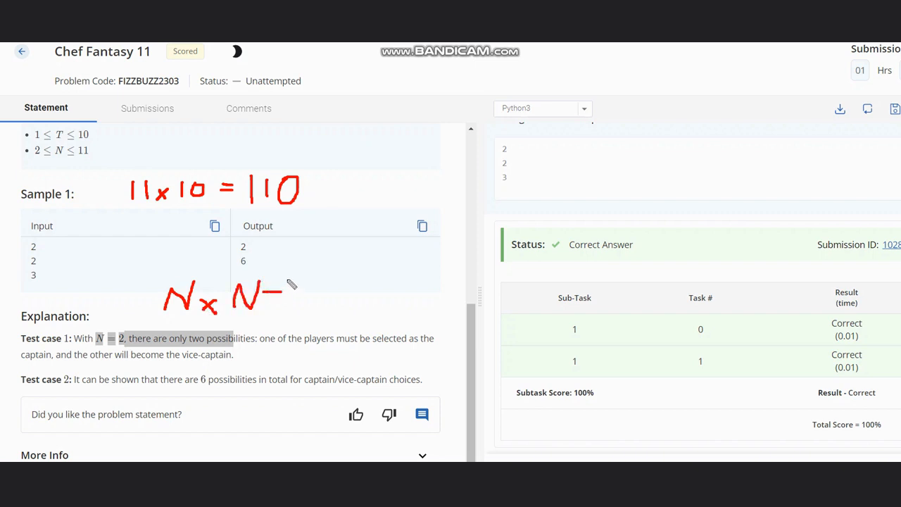
pyautogui.moveTo(289, 281); pyautogui.dragTo(296, 313)
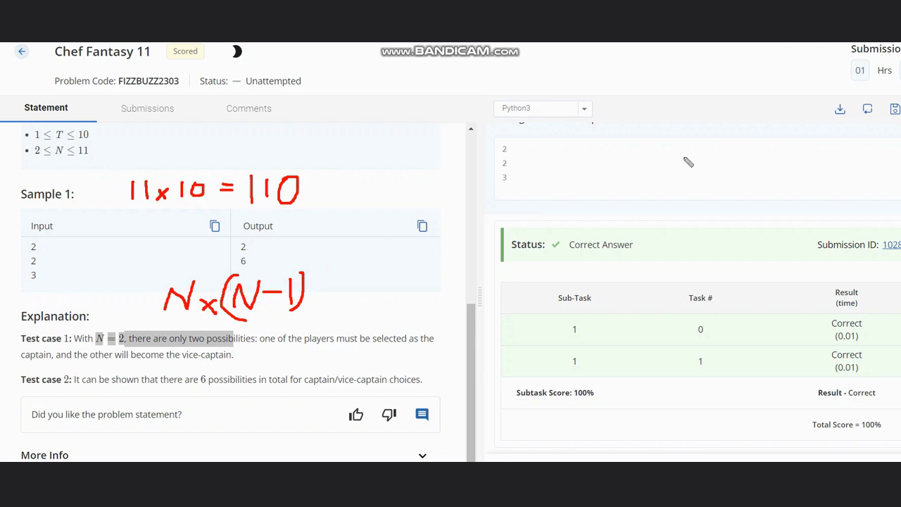
pyautogui.moveTo(421, 196)
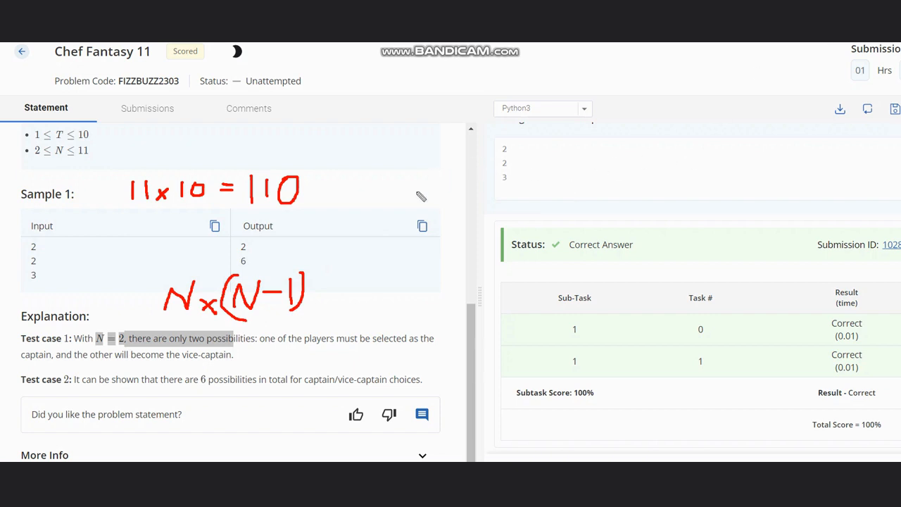
pyautogui.moveTo(421, 196)
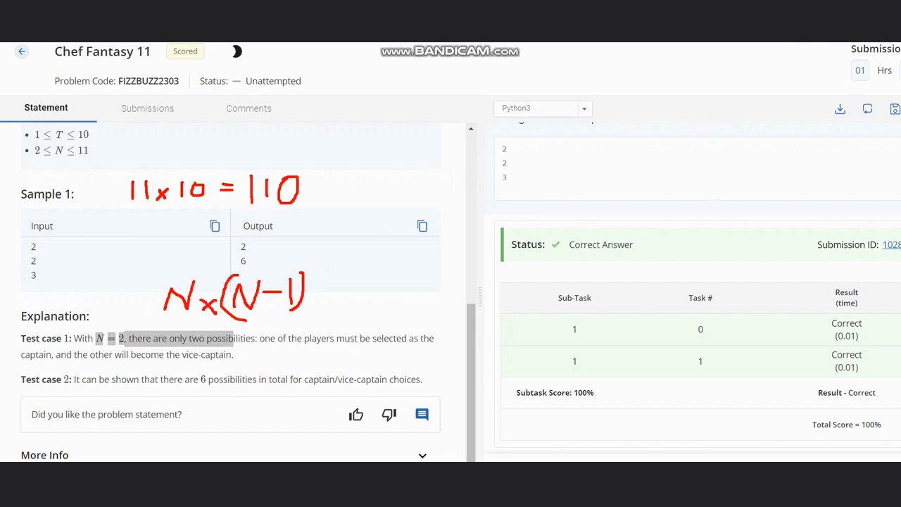